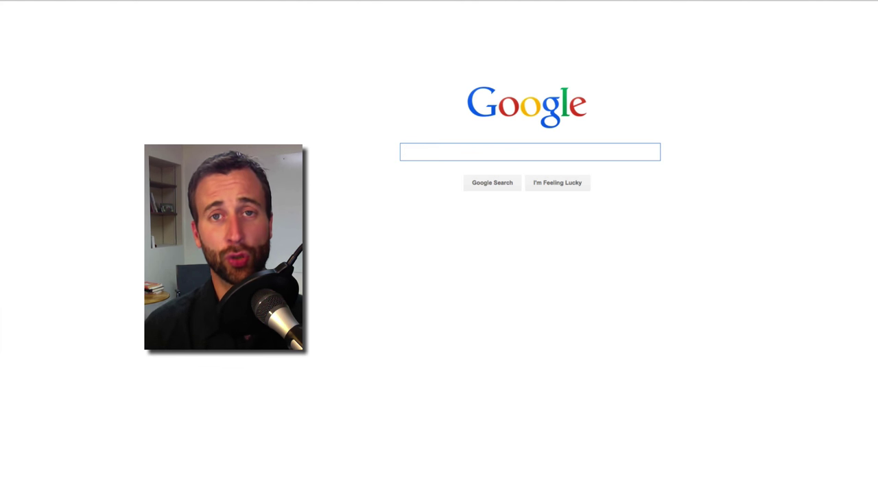
Step: Search Google for 'heal dry s' to surface completions like heal dry skin face and from the inside
left_click(530, 151)
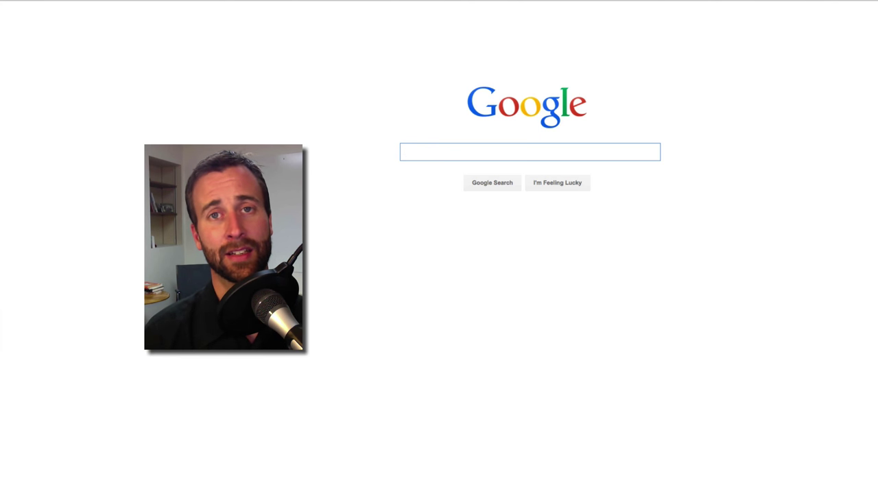
left_click(530, 151)
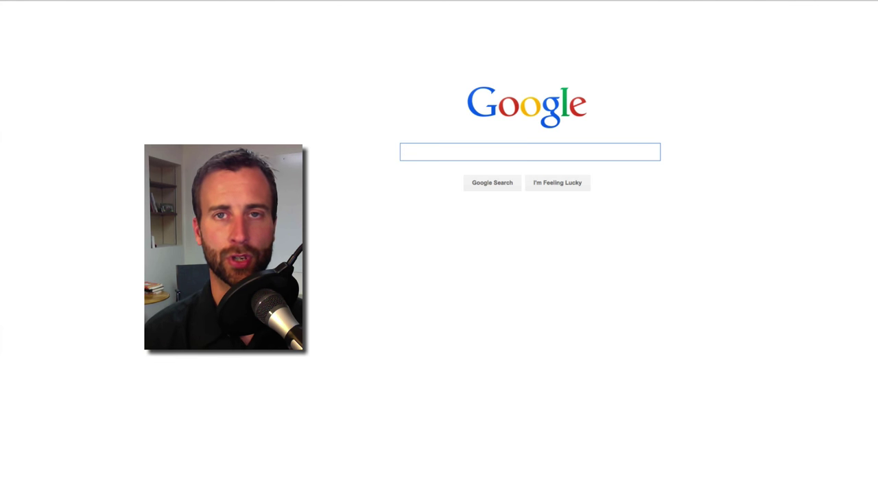
left_click(530, 151)
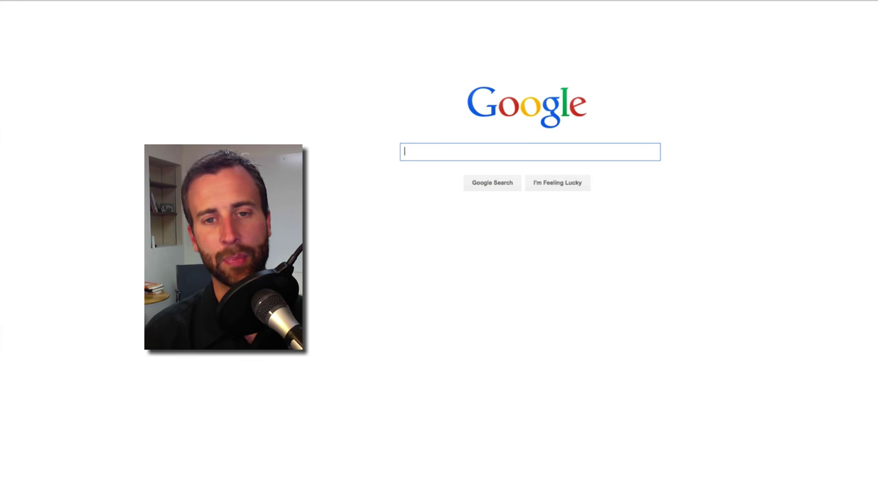
type("heal dry skin")
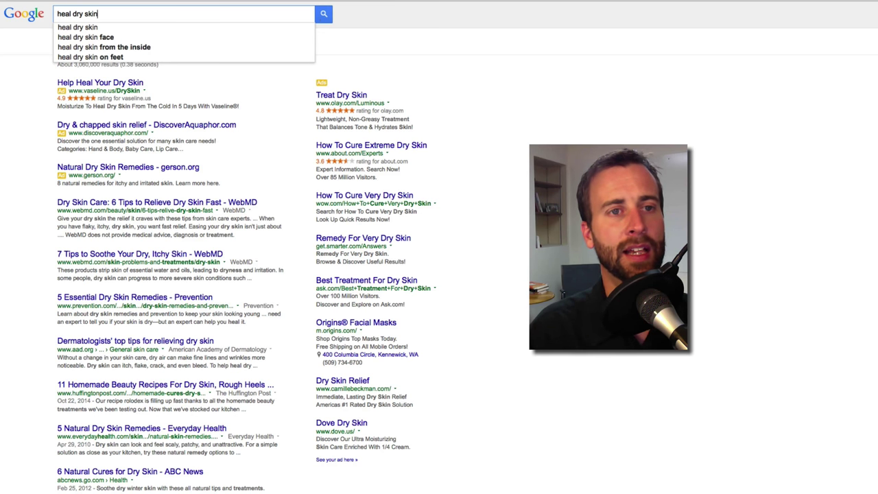
mouse_move(96, 47)
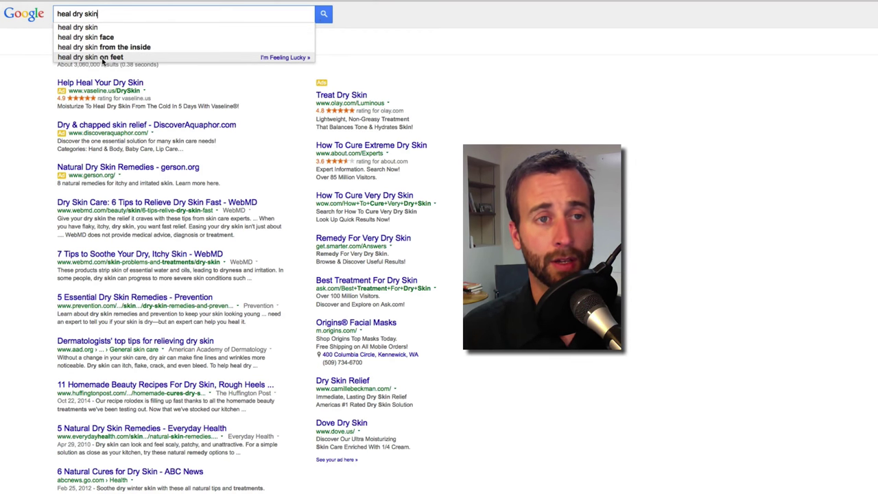
mouse_move(85, 37)
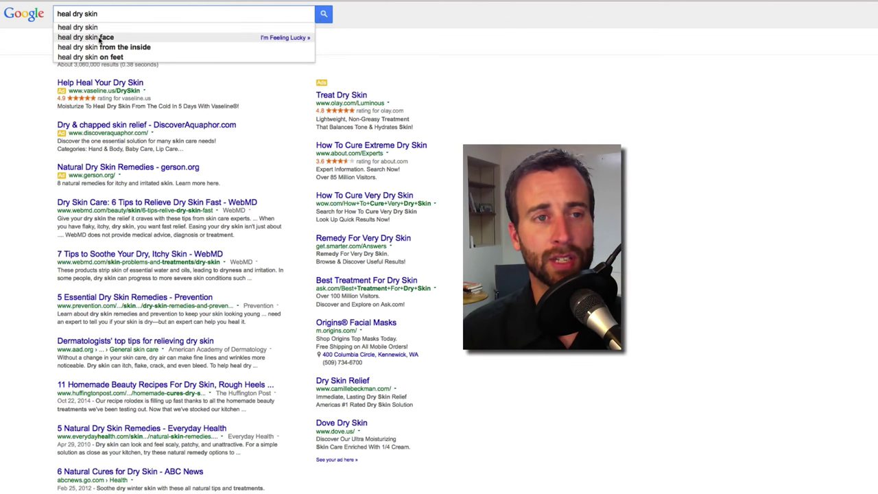
mouse_move(41, 65)
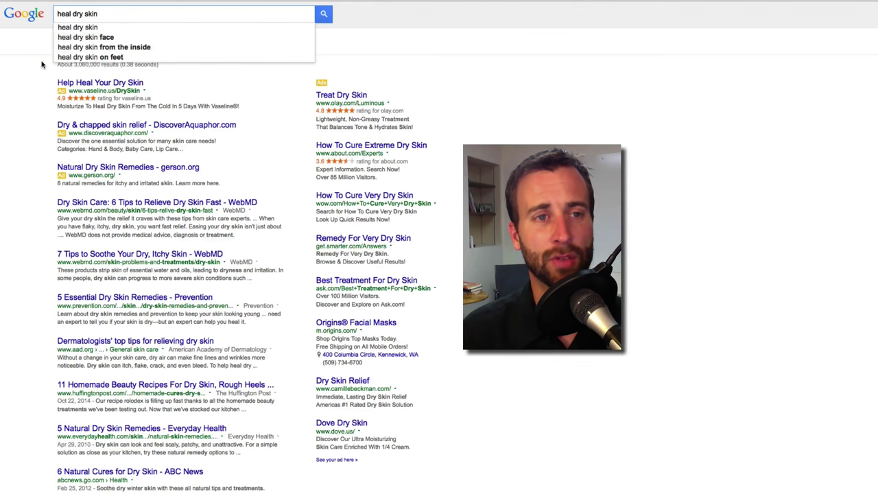
Step: From the related searches at the bottom, open results for 'heal dry itchy skin'
scroll("down", 3)
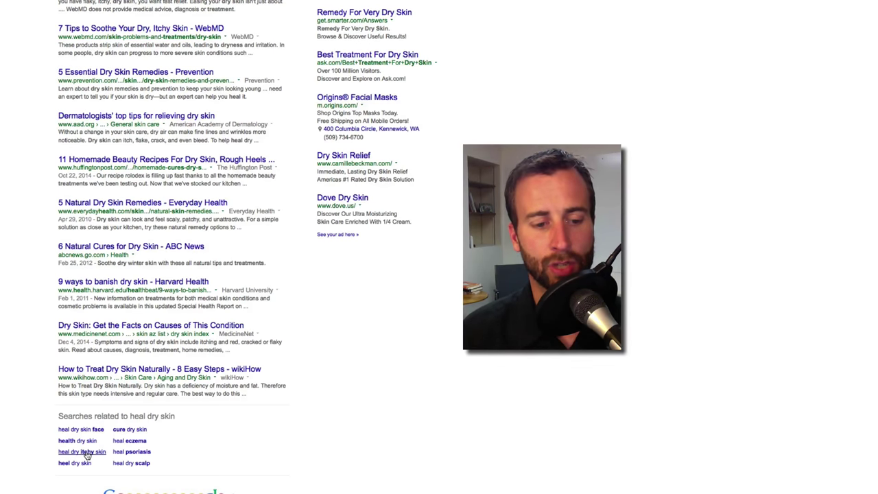
left_click(82, 451)
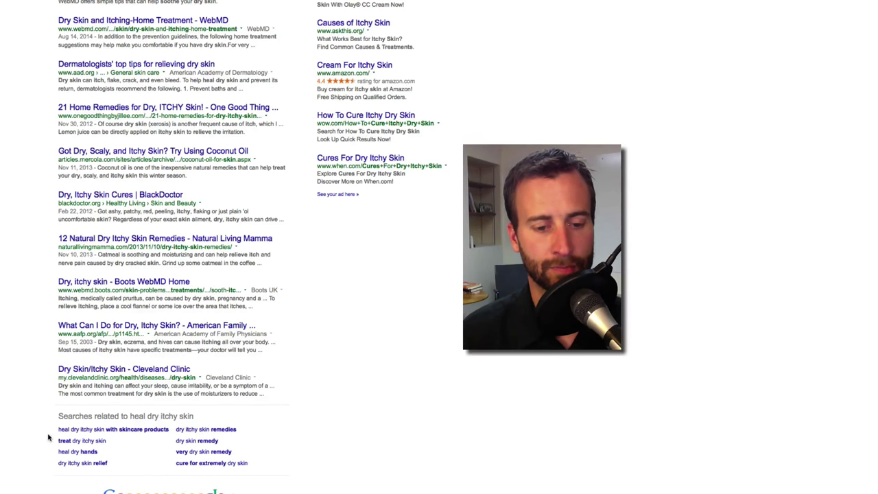
mouse_move(206, 429)
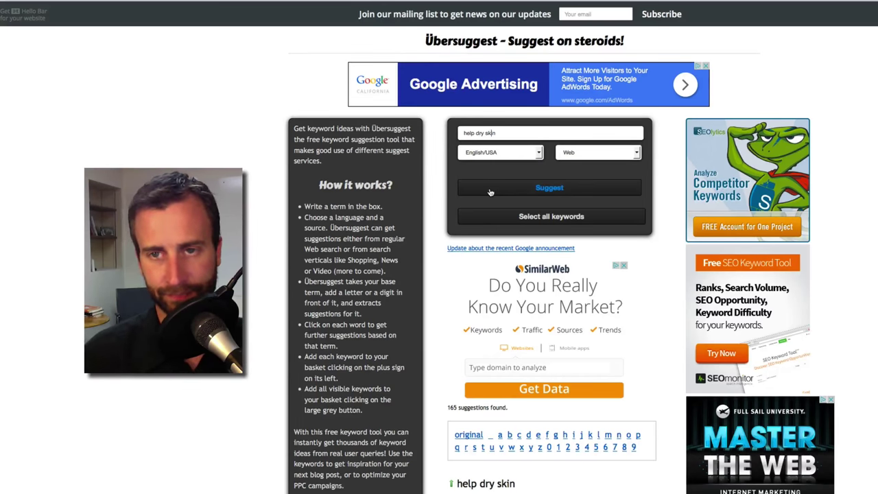
Step: Scroll through Ubersuggest's 165 keyword suggestions for 'help dry skin'
scroll("down", 3)
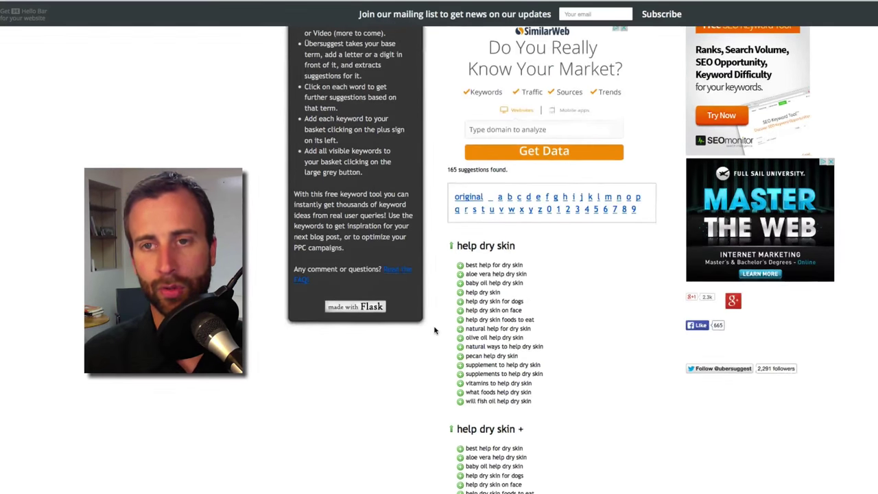
scroll("down", 3)
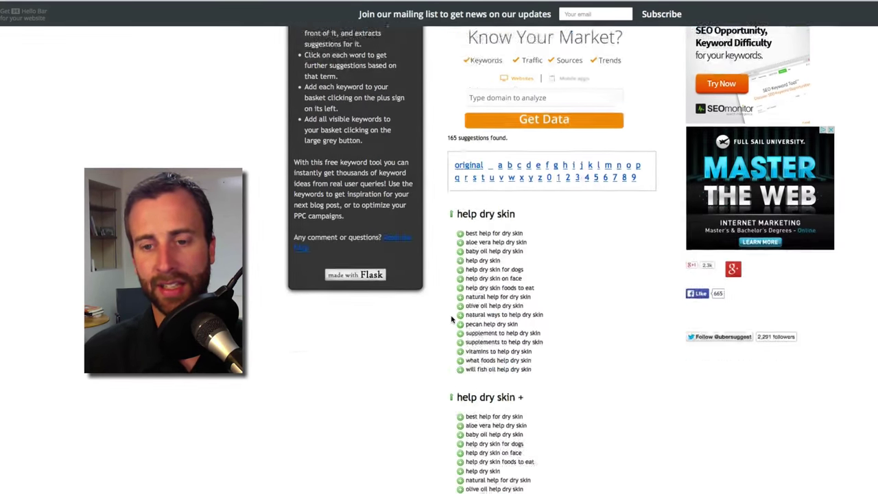
scroll("down", 3)
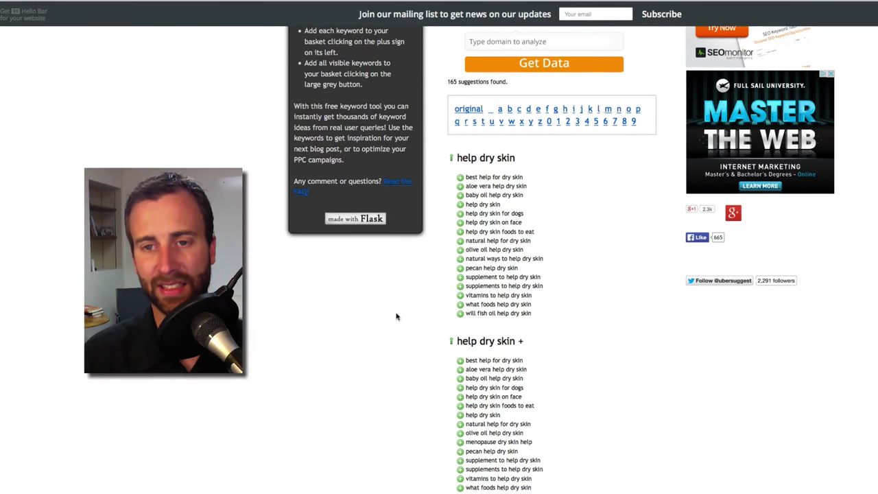
scroll("down", 3)
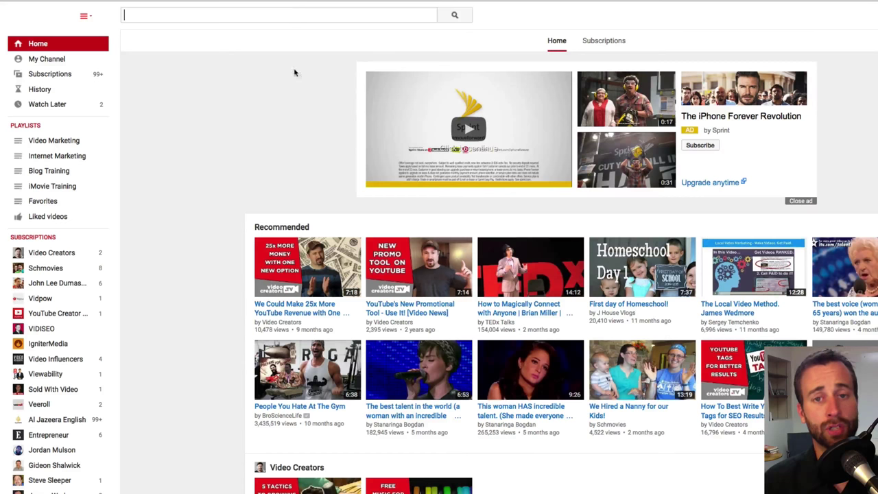
Step: Search YouTube for 'help my dry skin' and browse the dry-skin video results
type("h")
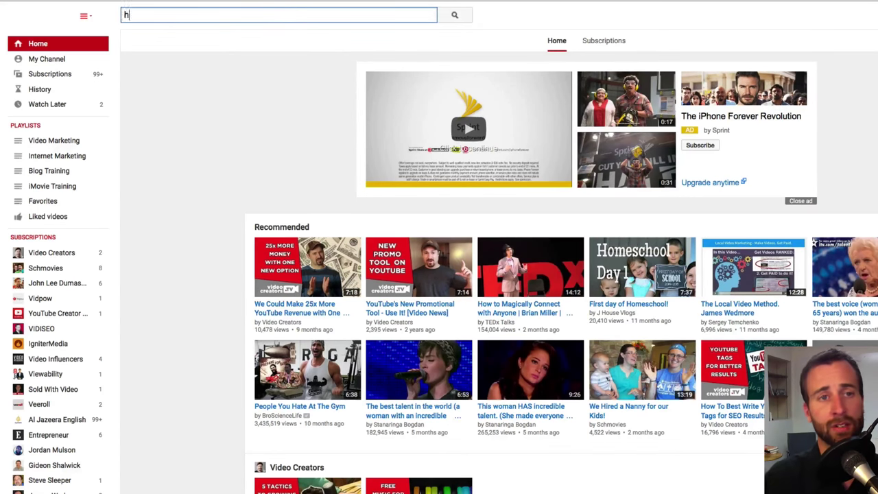
type("elp my dry skin")
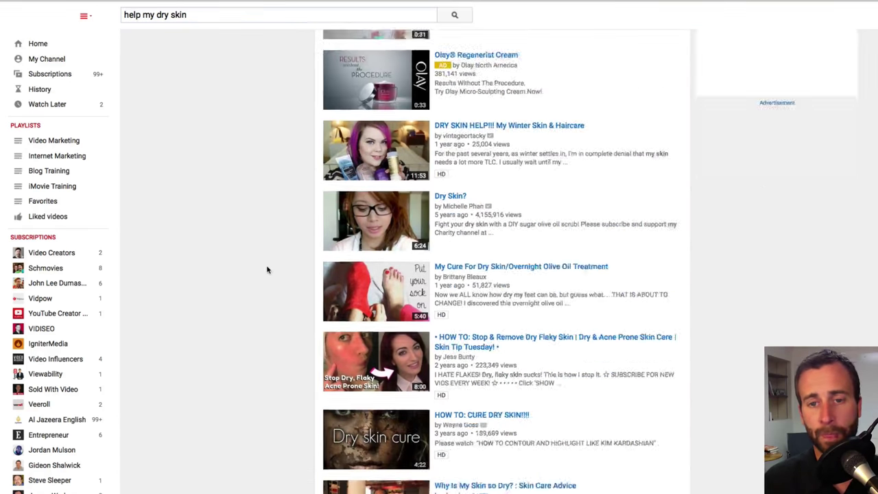
scroll("down", 3)
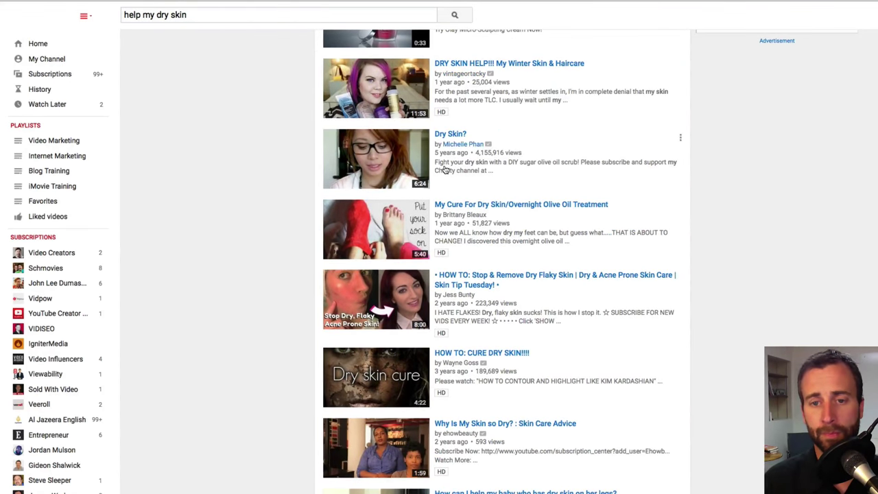
mouse_move(315, 302)
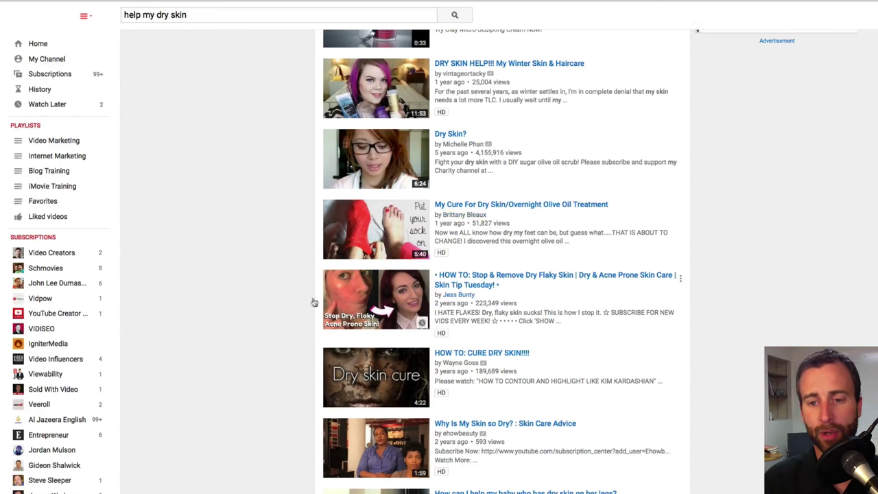
scroll("down", 3)
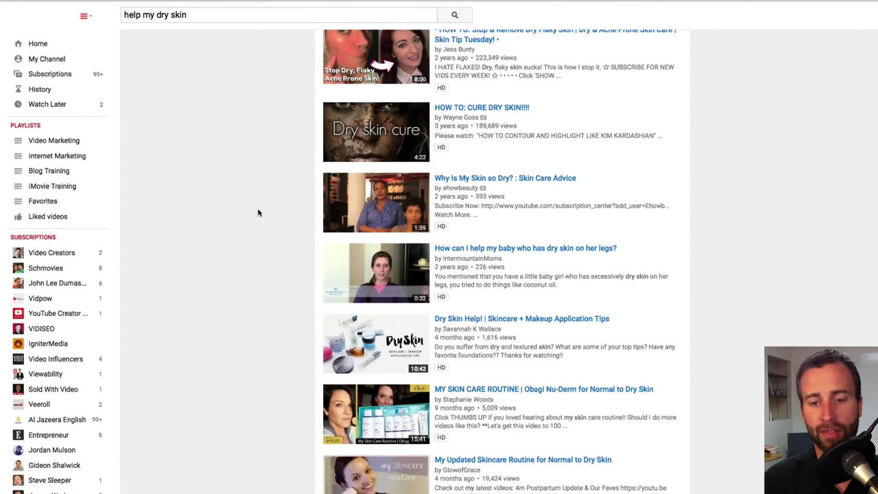
scroll("up", 3)
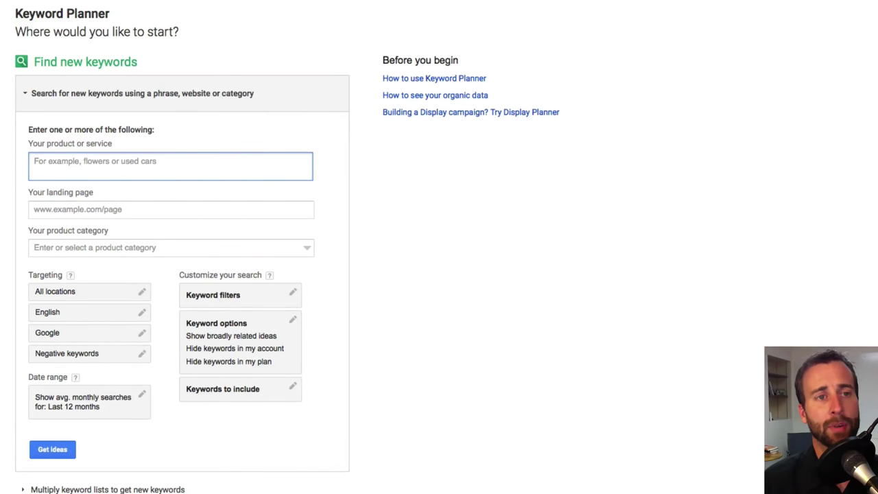
mouse_move(582, 280)
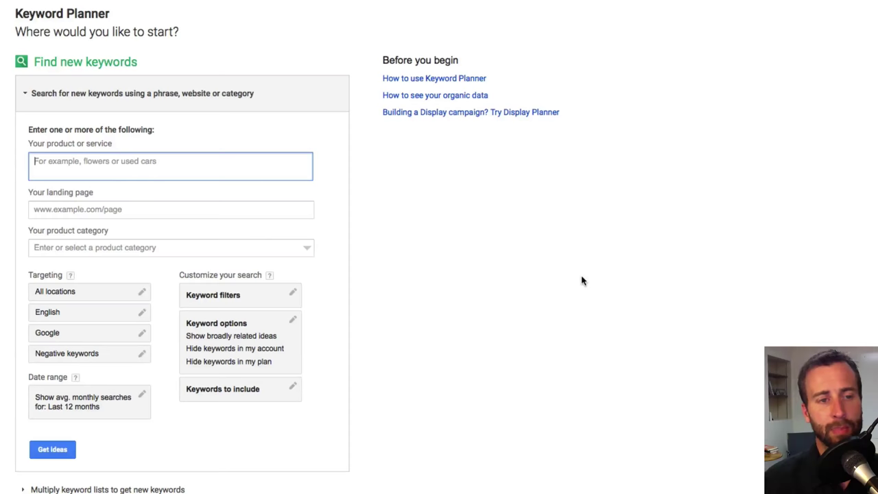
Step: Enter 'help dry skin' as the product or service and get keyword ideas with monthly volumes
type("help s")
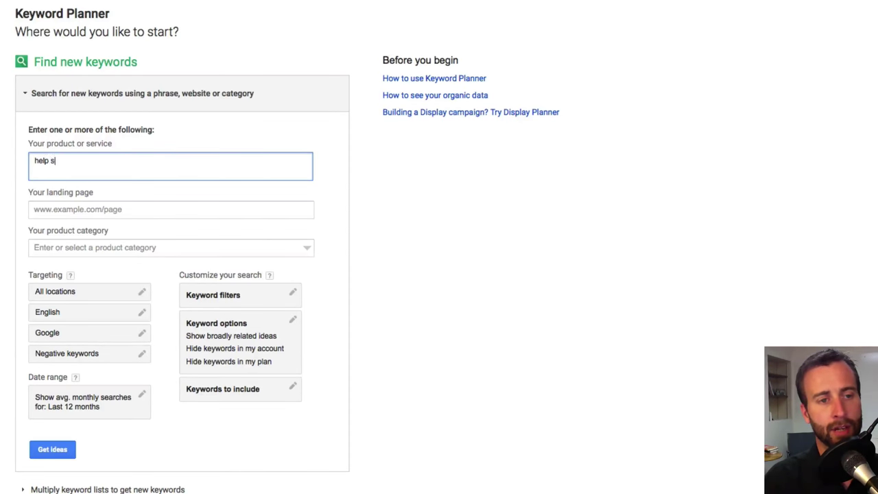
left_click(52, 450)
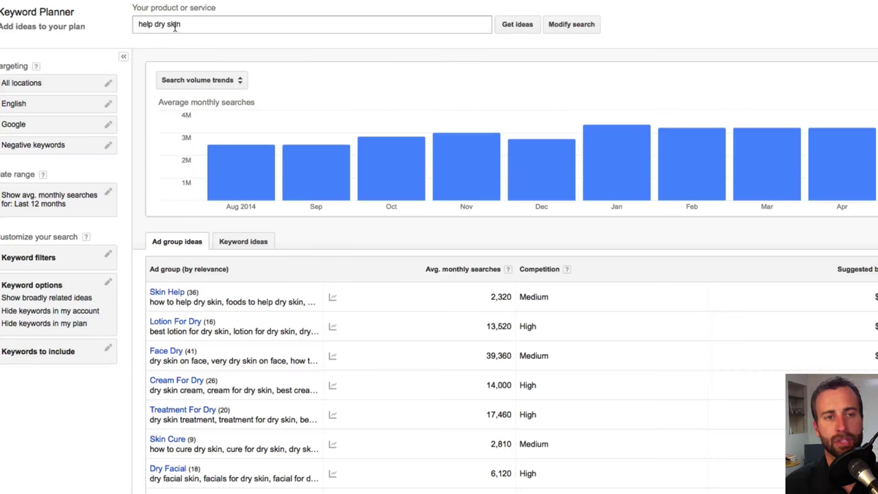
mouse_move(391, 168)
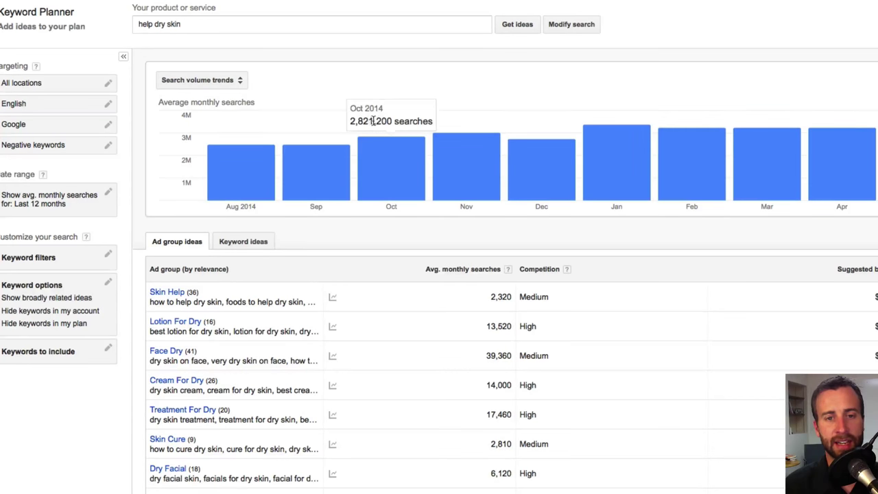
scroll("down", 3)
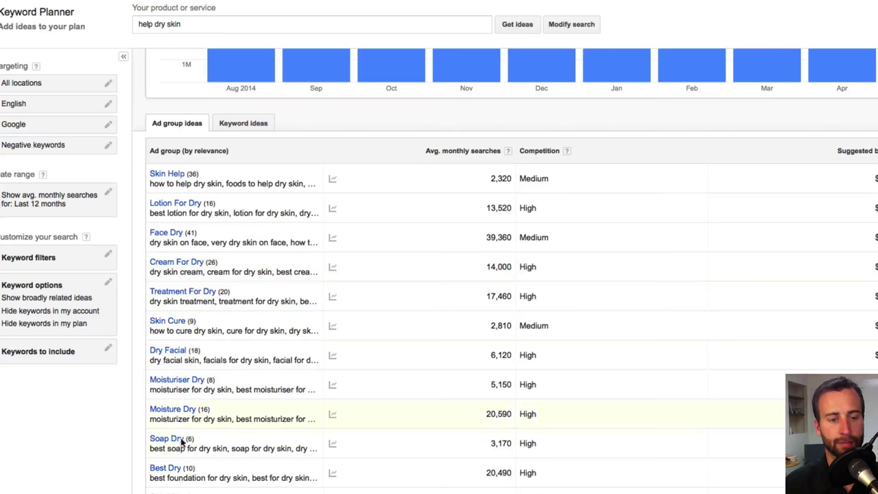
scroll("down", 3)
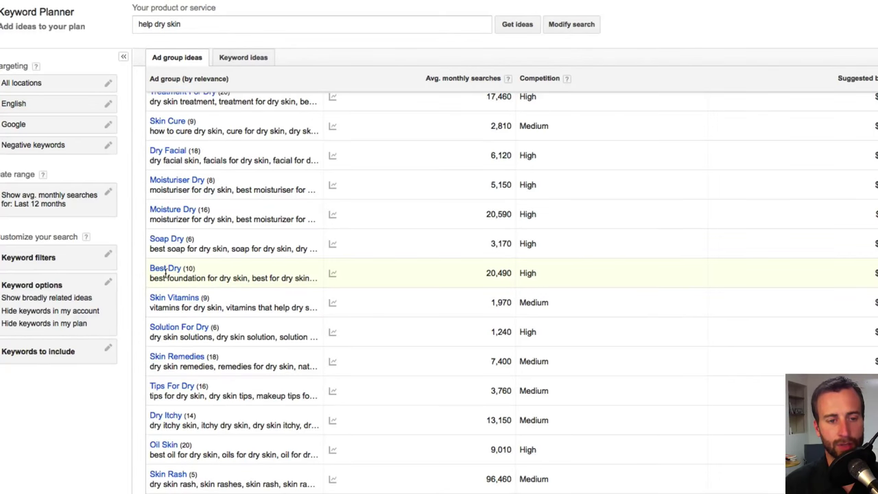
scroll("down", 3)
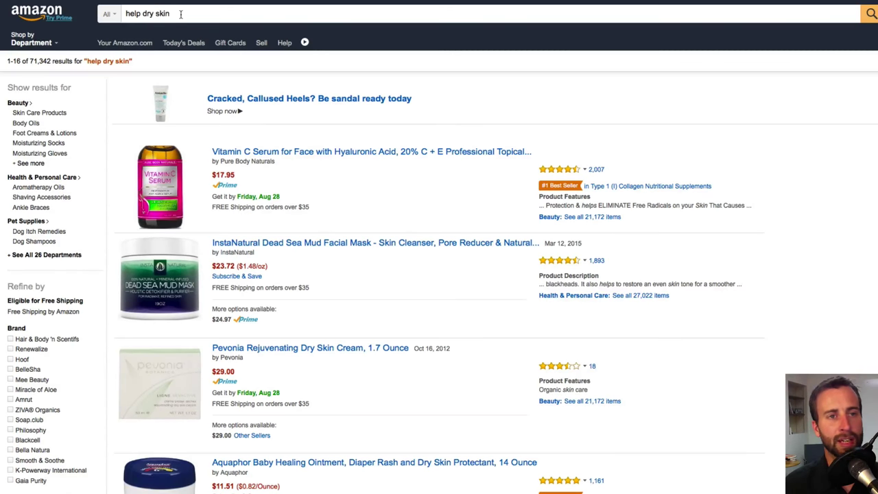
mouse_move(192, 274)
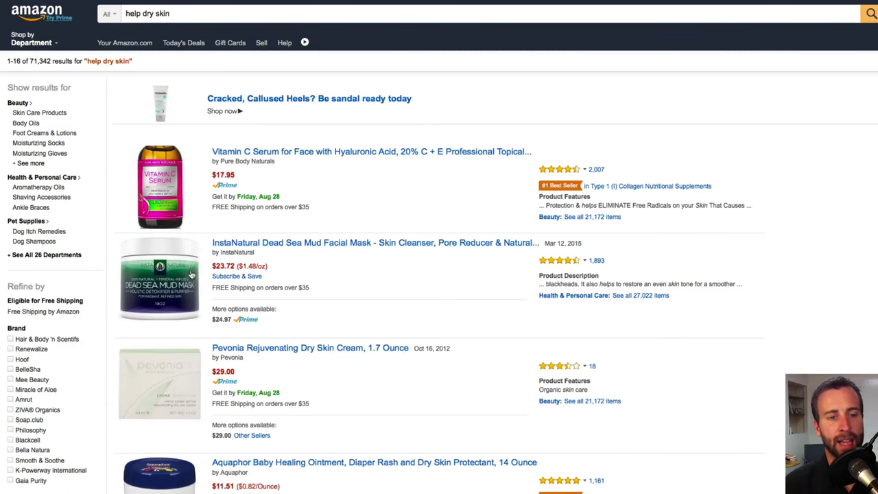
mouse_move(376, 299)
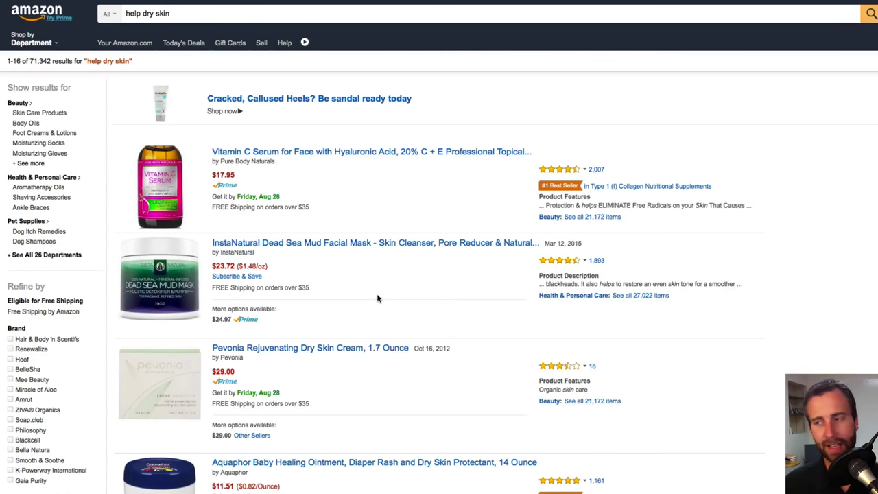
mouse_move(356, 301)
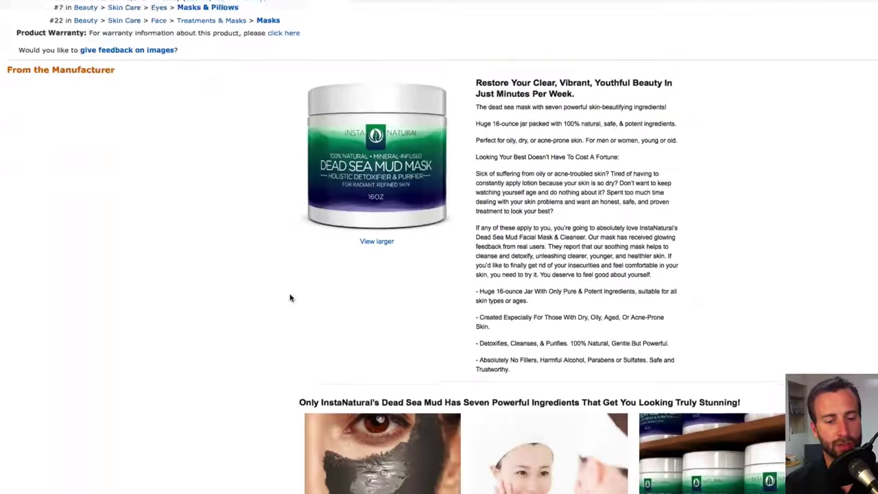
Step: On the Dead Sea Mud Mask listing, reach Customer Questions & Answers and show more answered questions
scroll("down", 3)
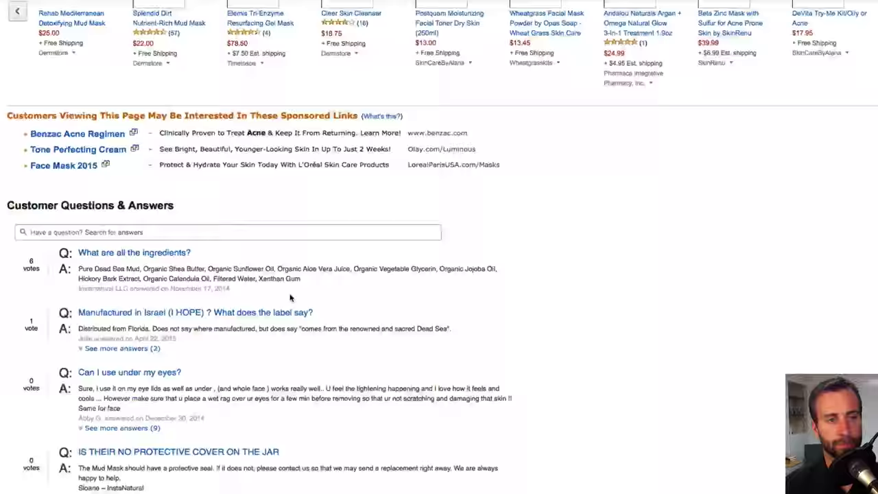
scroll("down", 3)
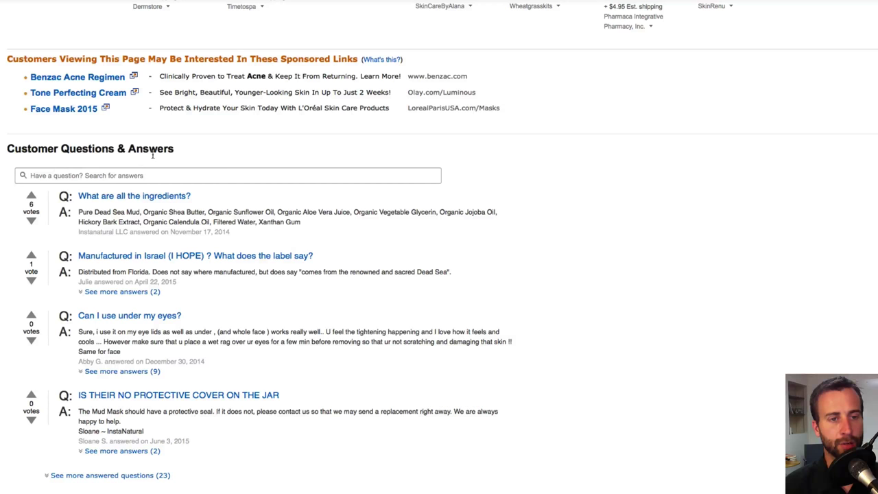
mouse_move(190, 147)
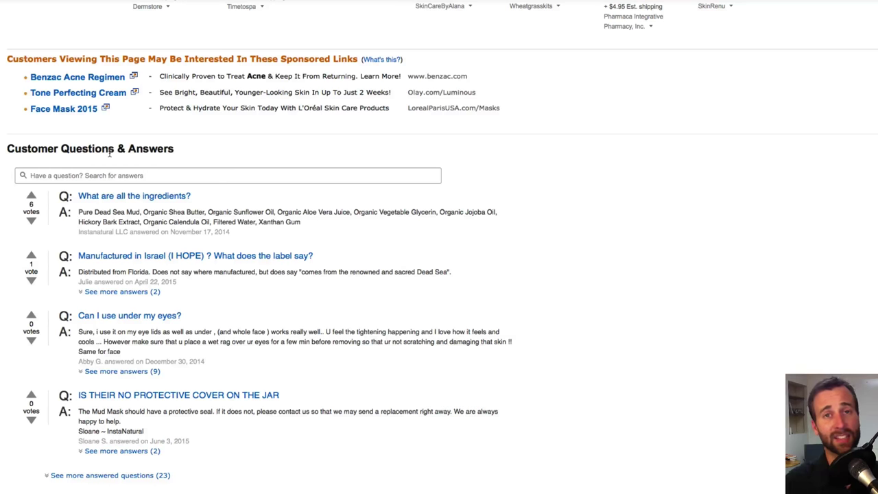
mouse_move(115, 318)
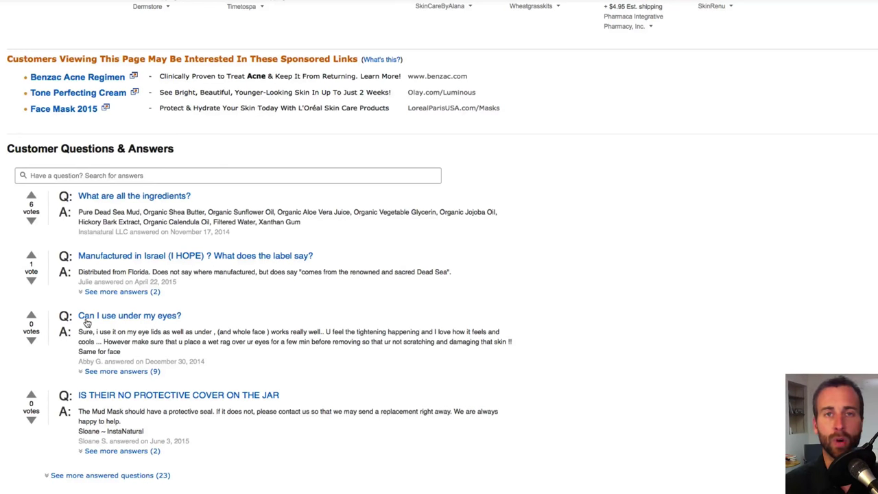
mouse_move(185, 324)
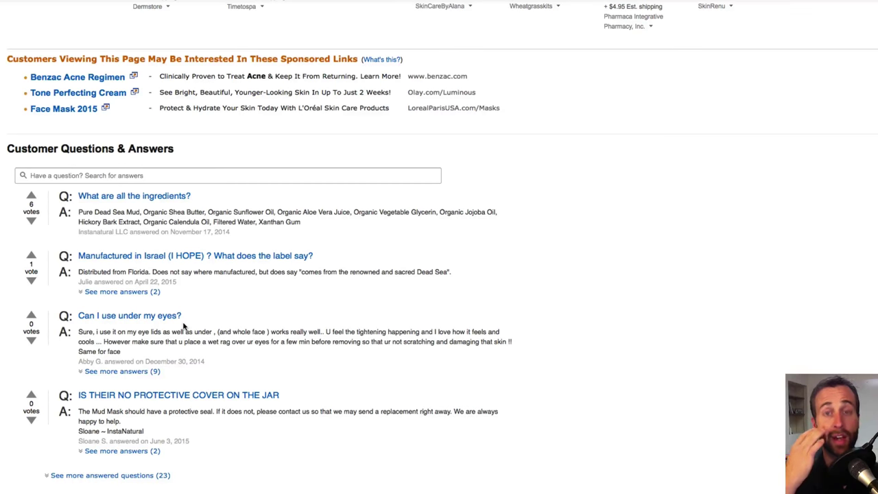
mouse_move(140, 407)
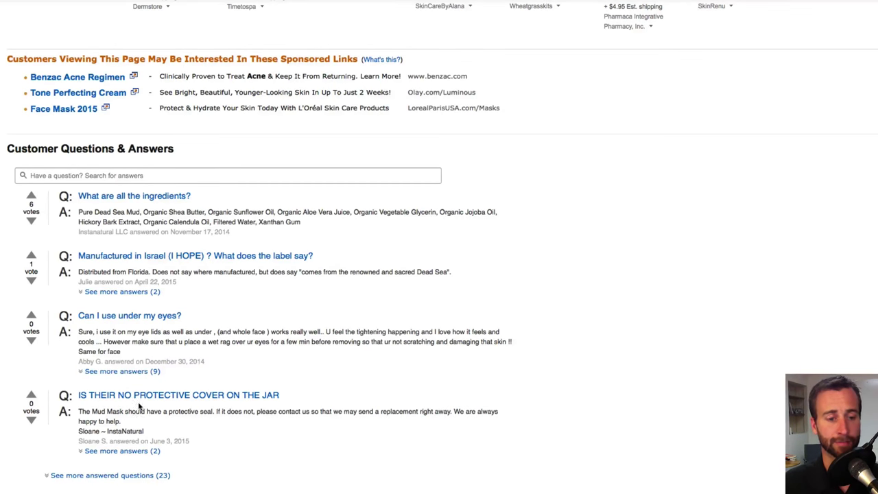
scroll("down", 3)
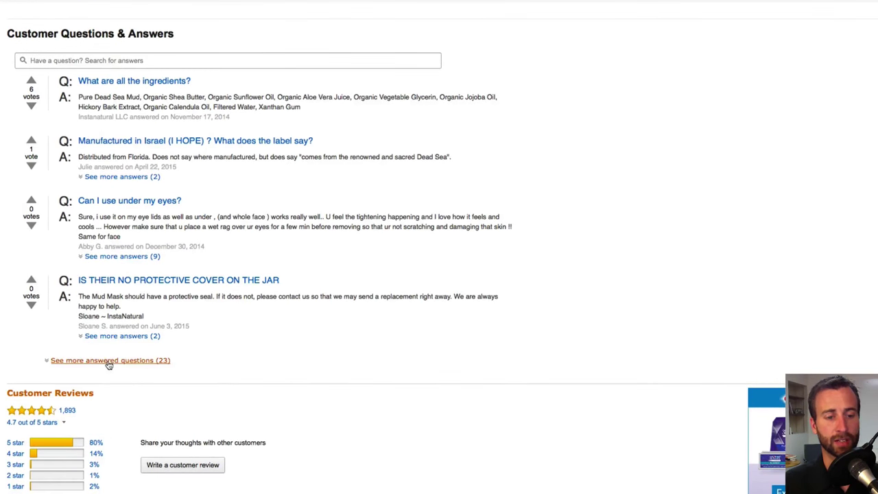
left_click(110, 359)
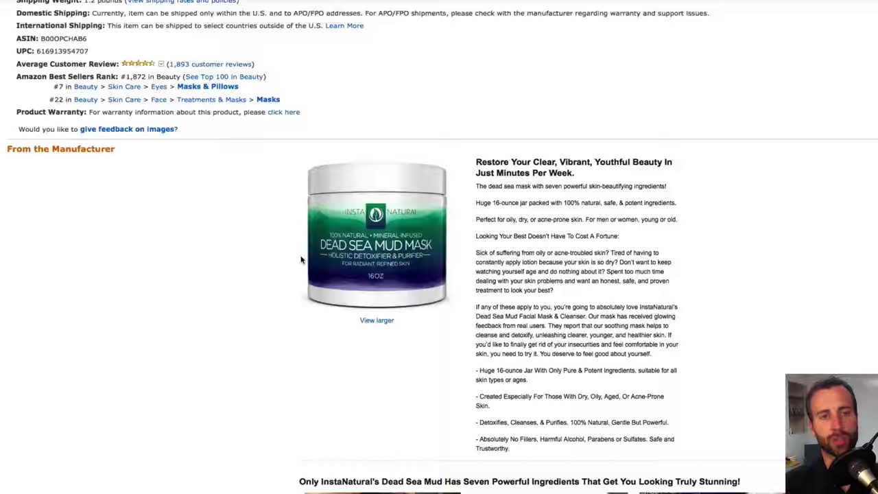
scroll("down", 3)
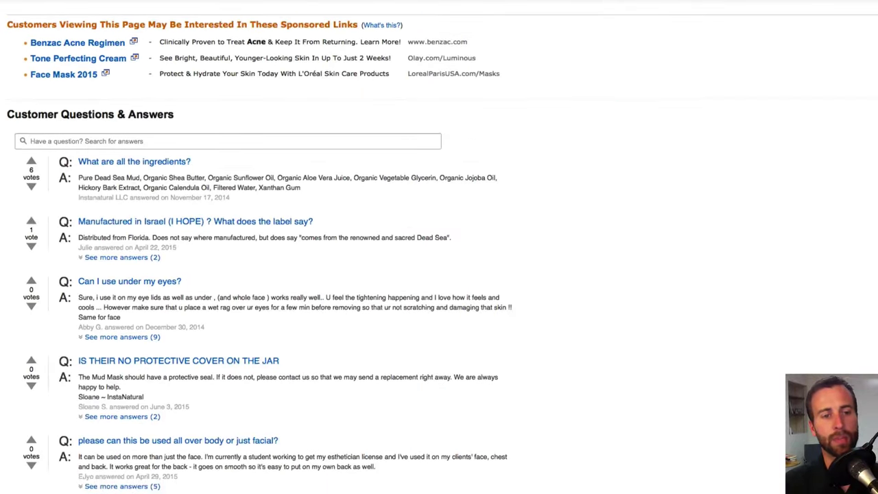